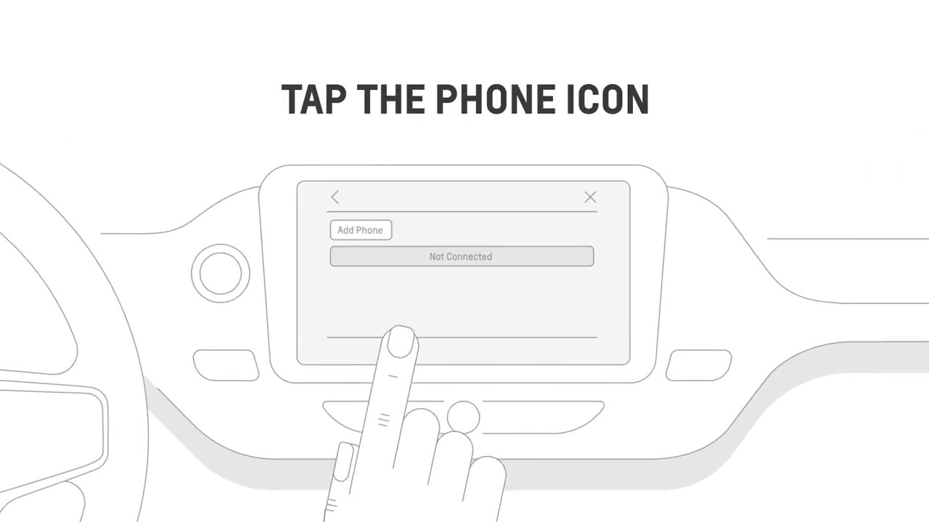
pyautogui.click(360, 230)
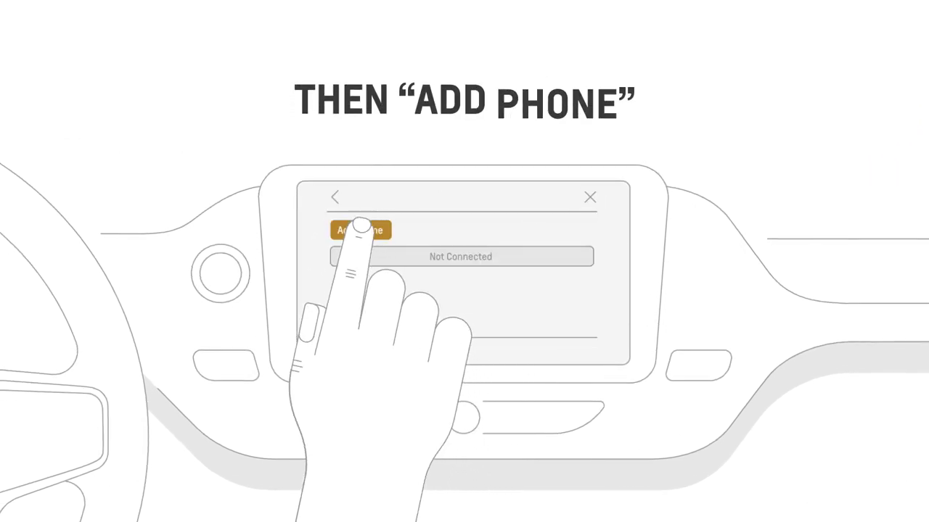
pyautogui.click(362, 230)
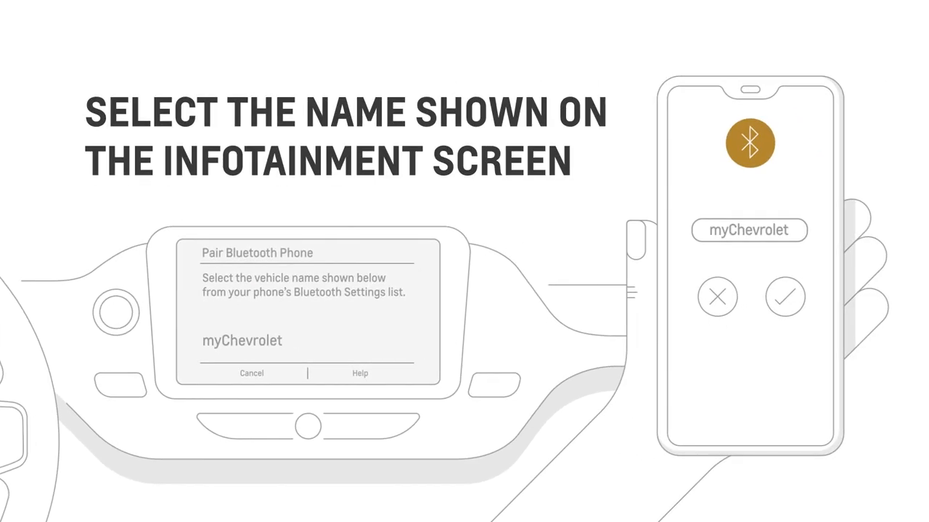
pyautogui.click(785, 296)
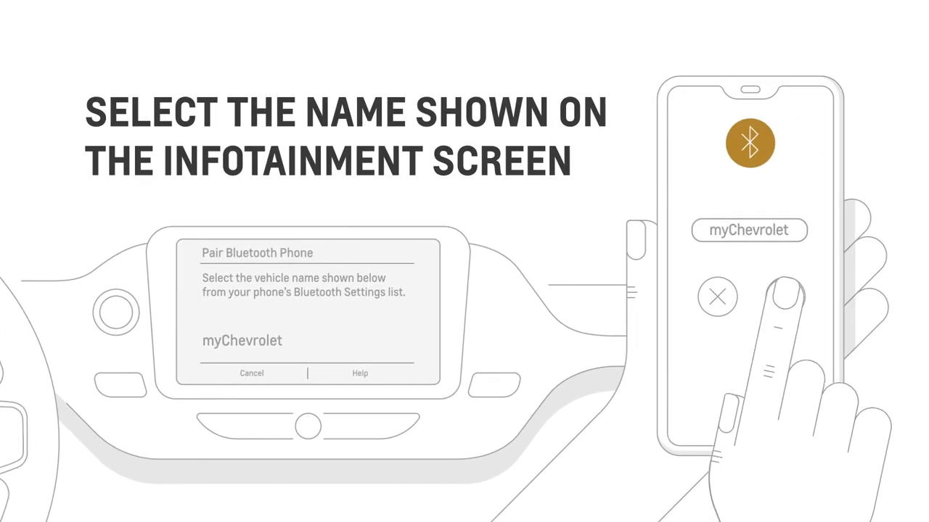
pyautogui.click(749, 229)
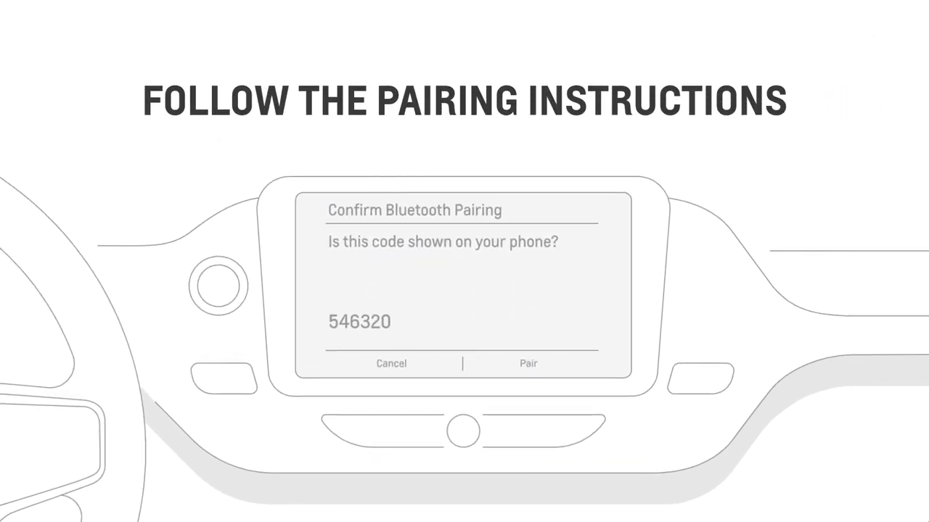
pyautogui.click(528, 363)
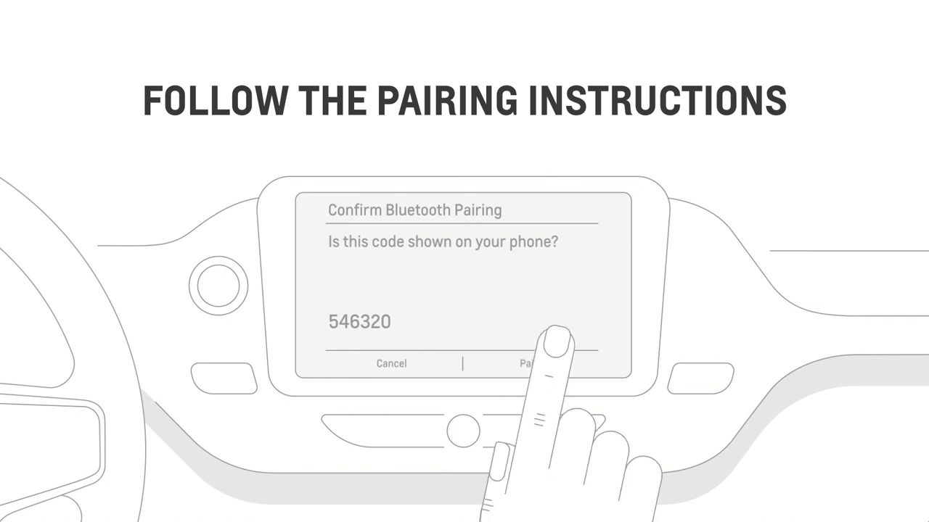